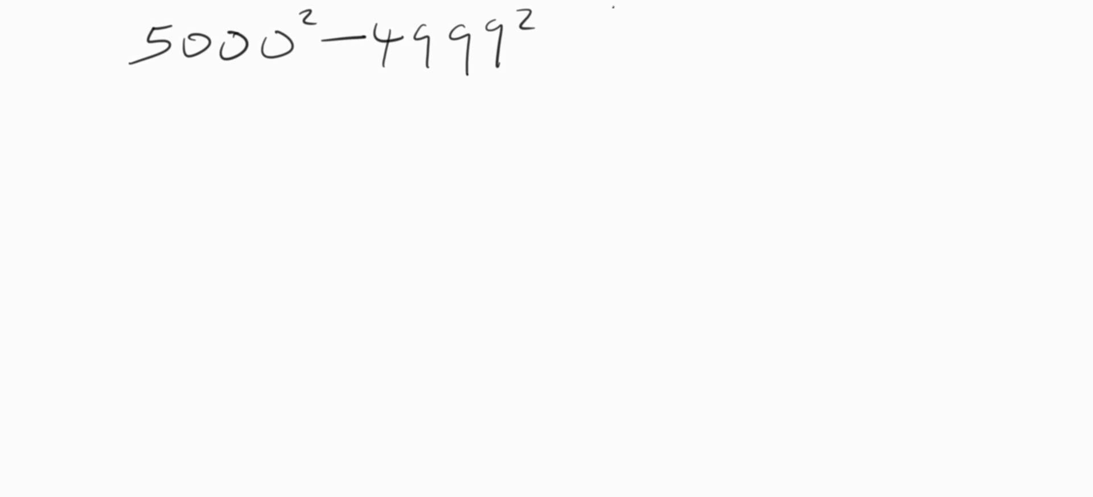
mouse_move(587, 404)
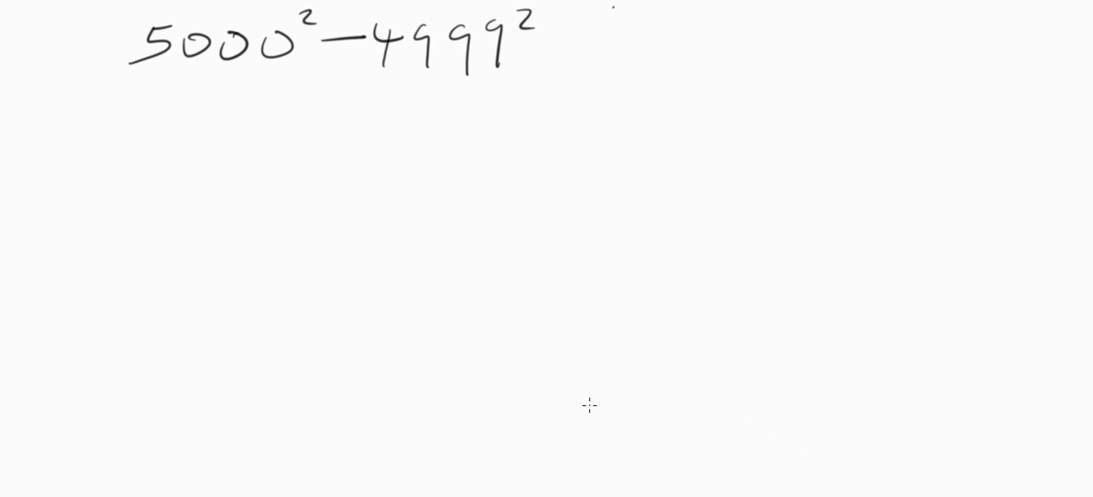
mouse_move(509, 265)
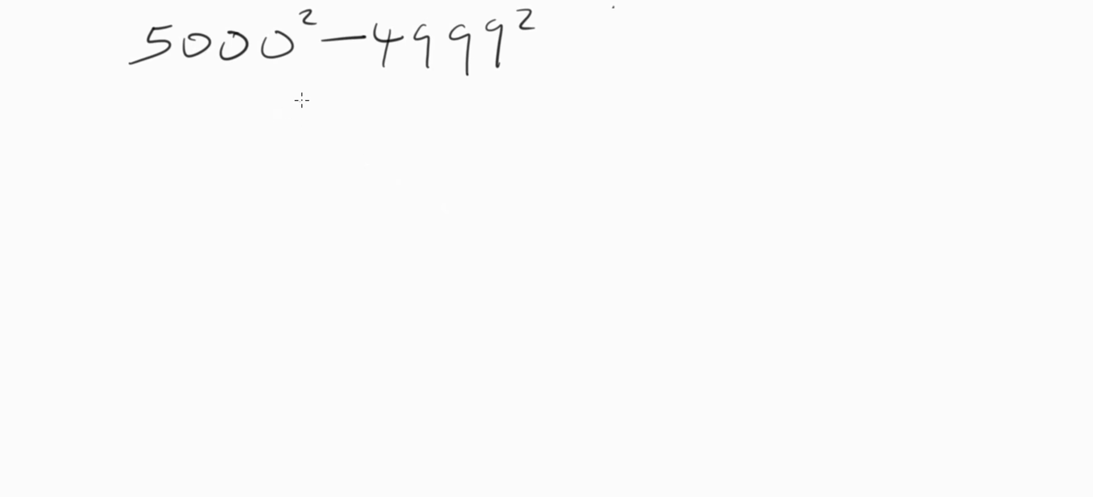
mouse_move(300, 122)
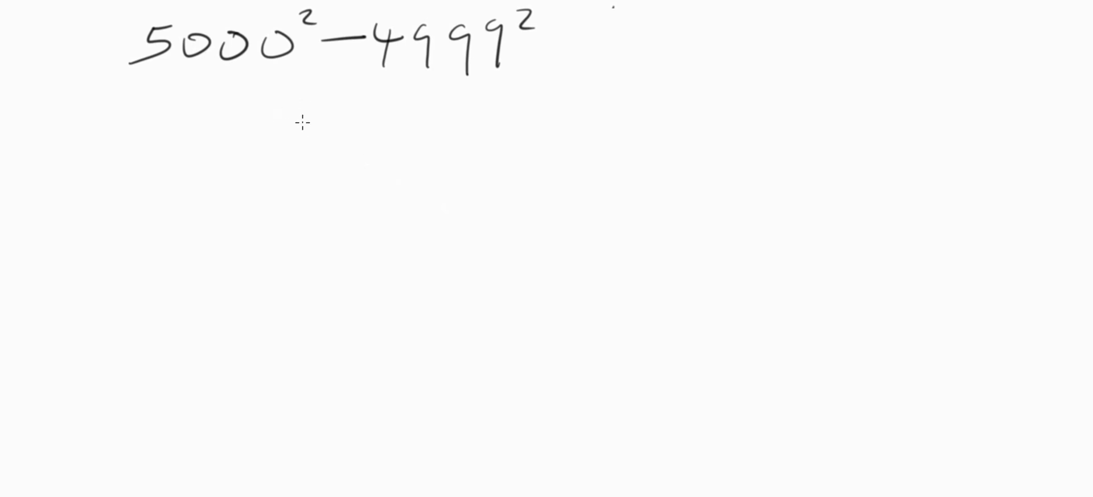
mouse_move(234, 123)
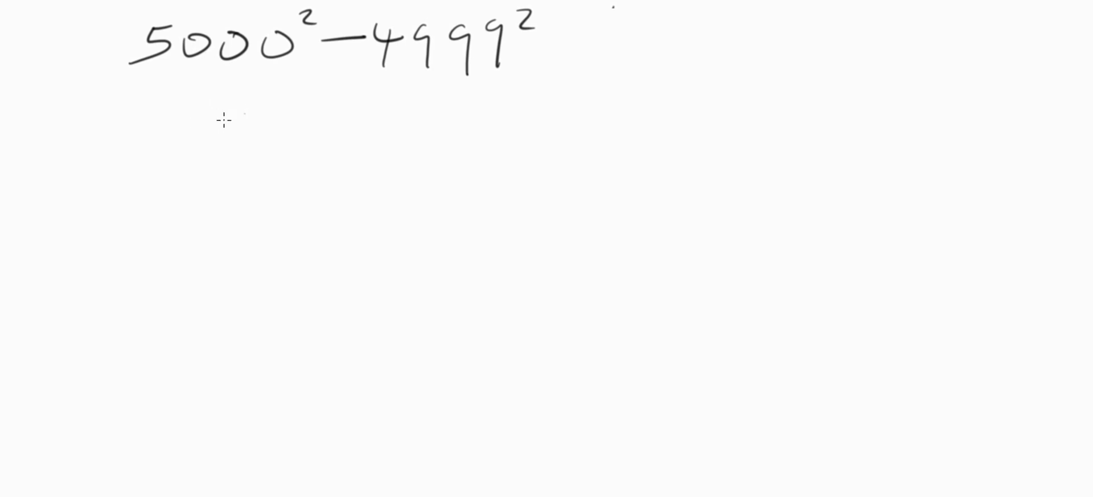
mouse_move(190, 118)
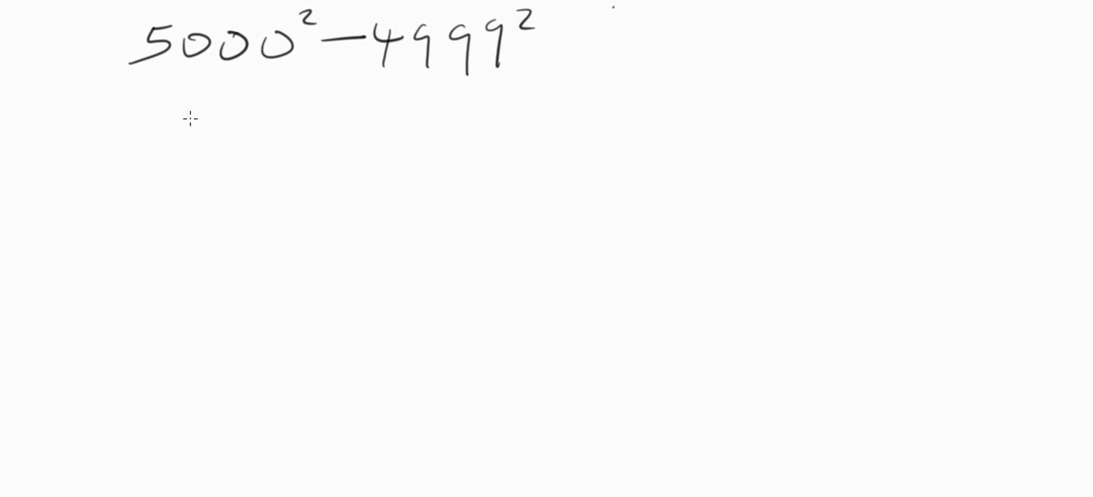
Step: Handwrite the factored form (5000+4999)(5000−4999) on the line beneath 5000²−4999²
drag(210, 112, 195, 154)
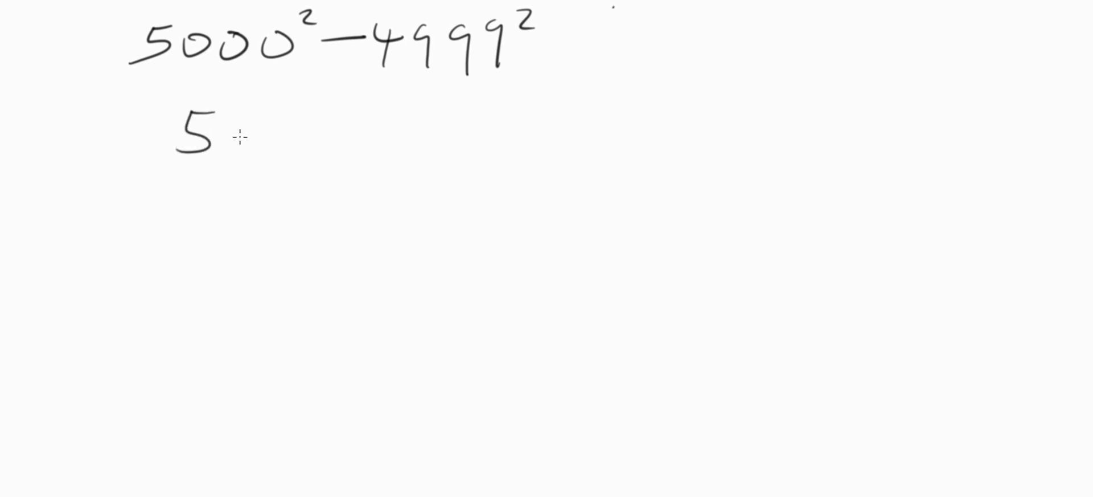
text(000+4999) (5000-4)
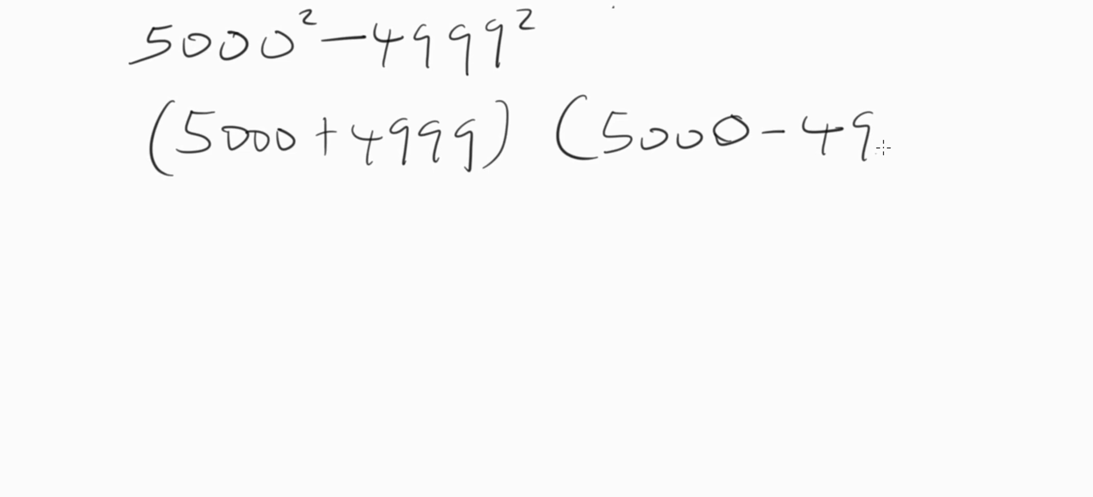
text(99))
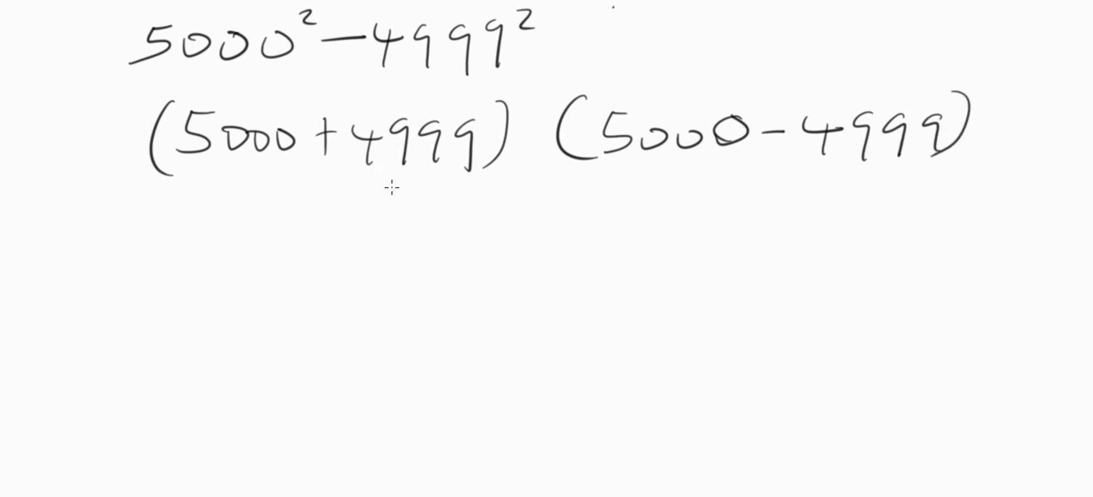
mouse_move(282, 227)
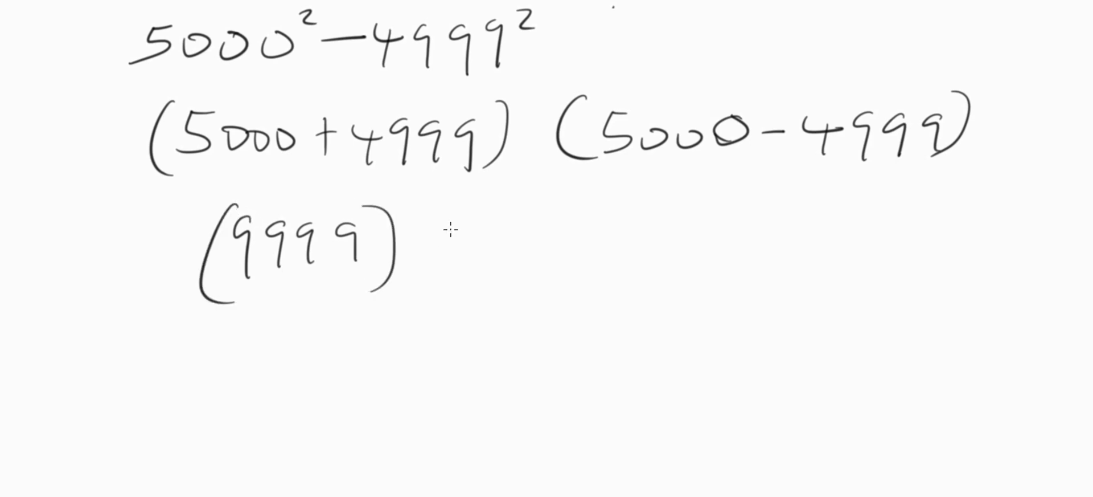
Step: Handwrite the simplified factors (9999)(1) on a third line under the factored expression
drag(467, 223, 453, 286)
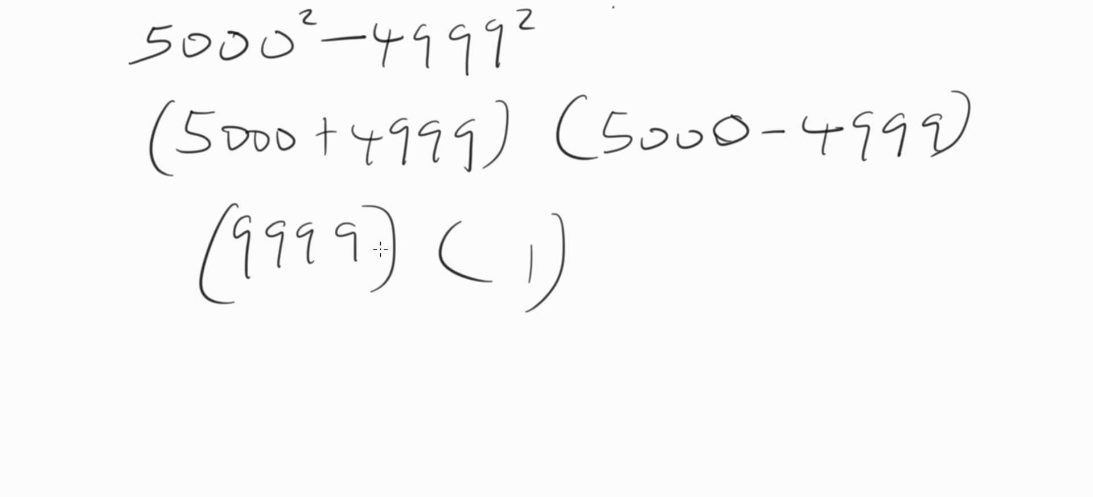
mouse_move(611, 237)
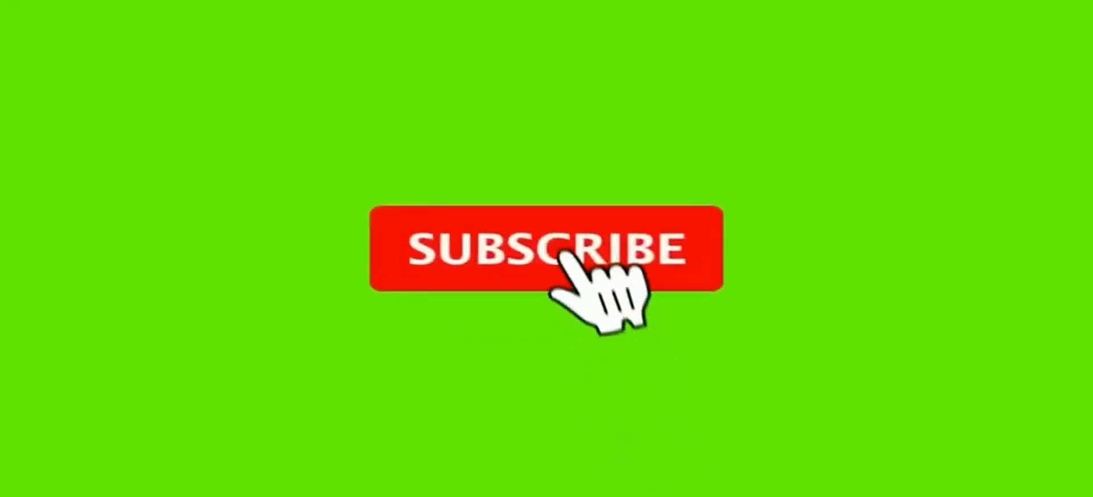
click(544, 247)
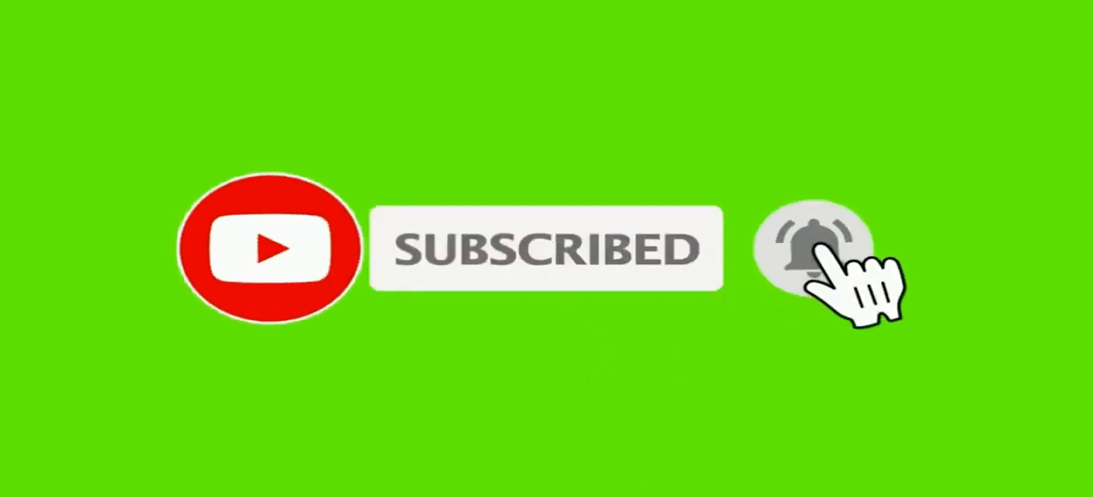